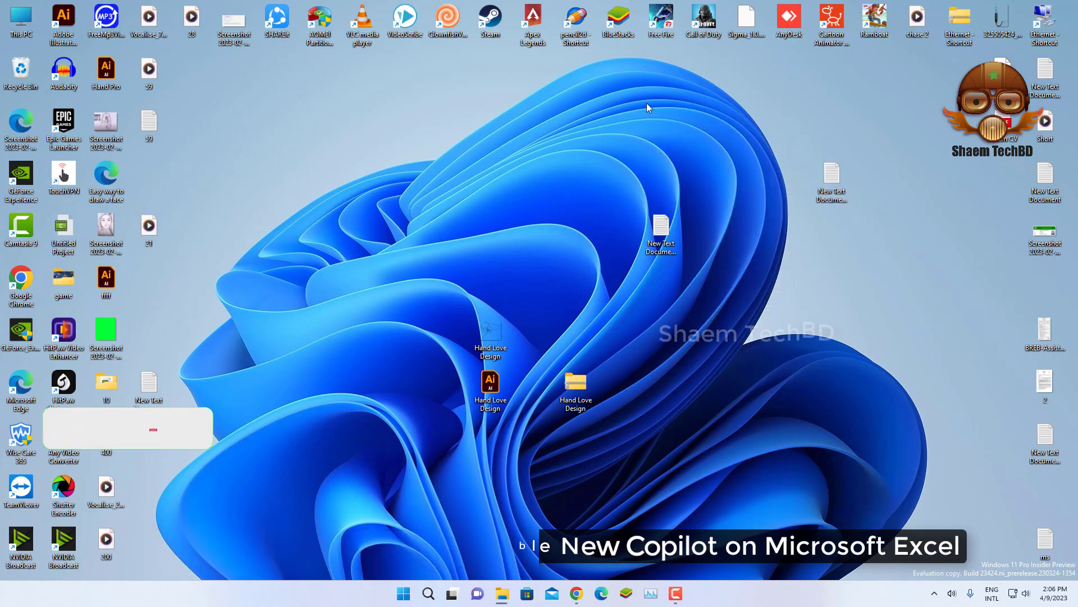
# - Refresh the desktop, then launch regedit from the Start button's Run dialog
pyautogui.rightClick(647, 108)
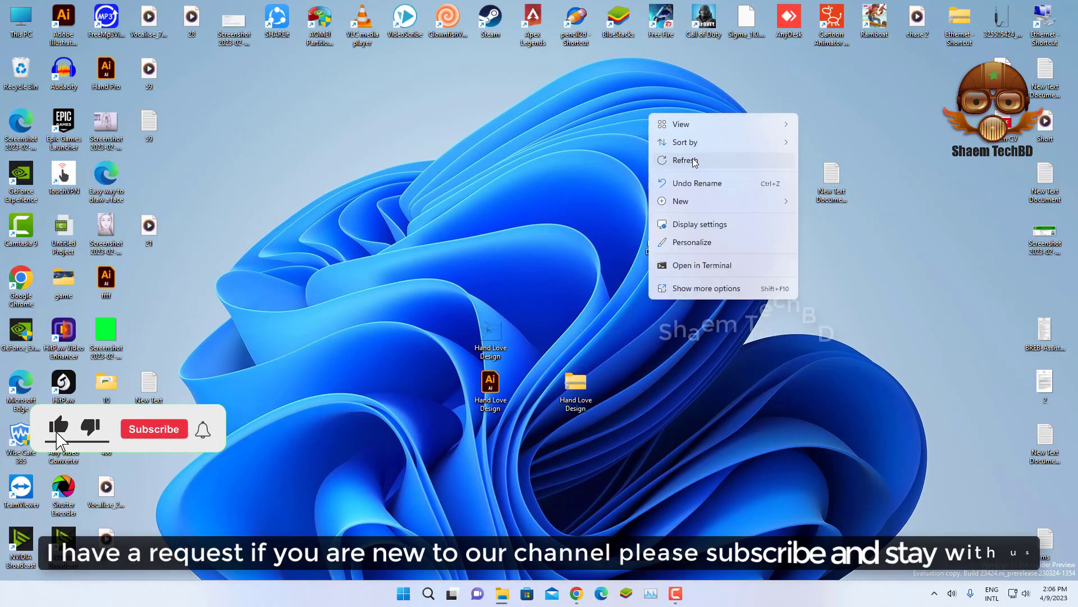
pyautogui.click(154, 428)
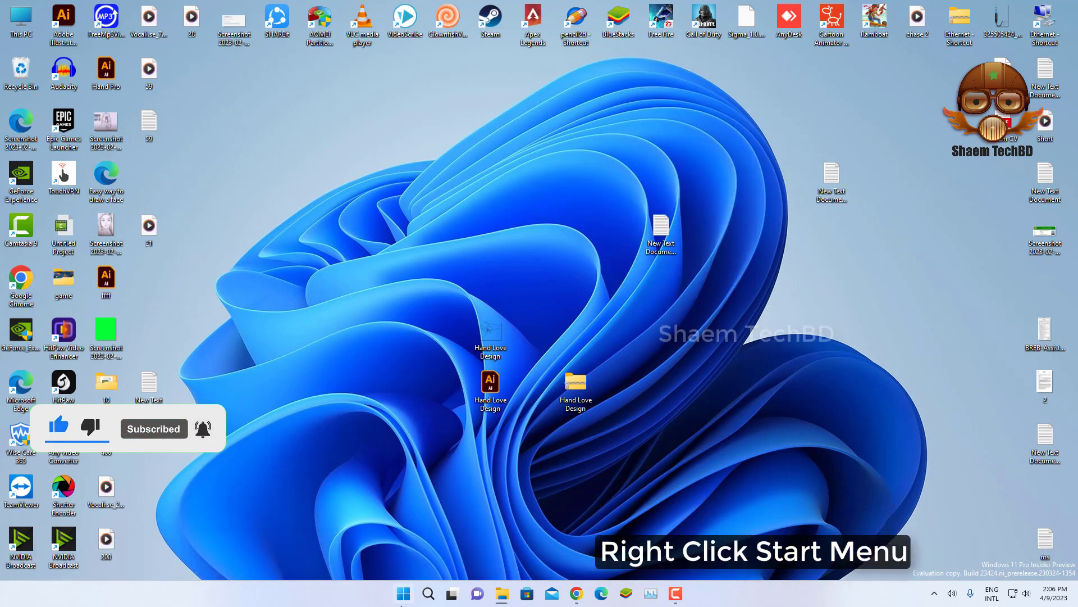
pyautogui.rightClick(403, 593)
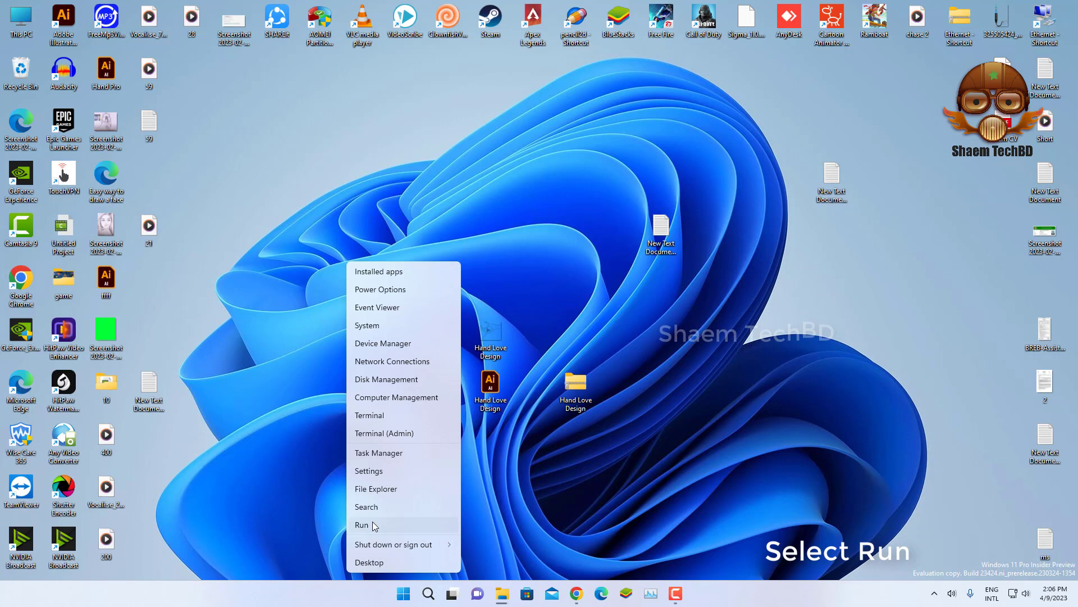
pyautogui.click(362, 524)
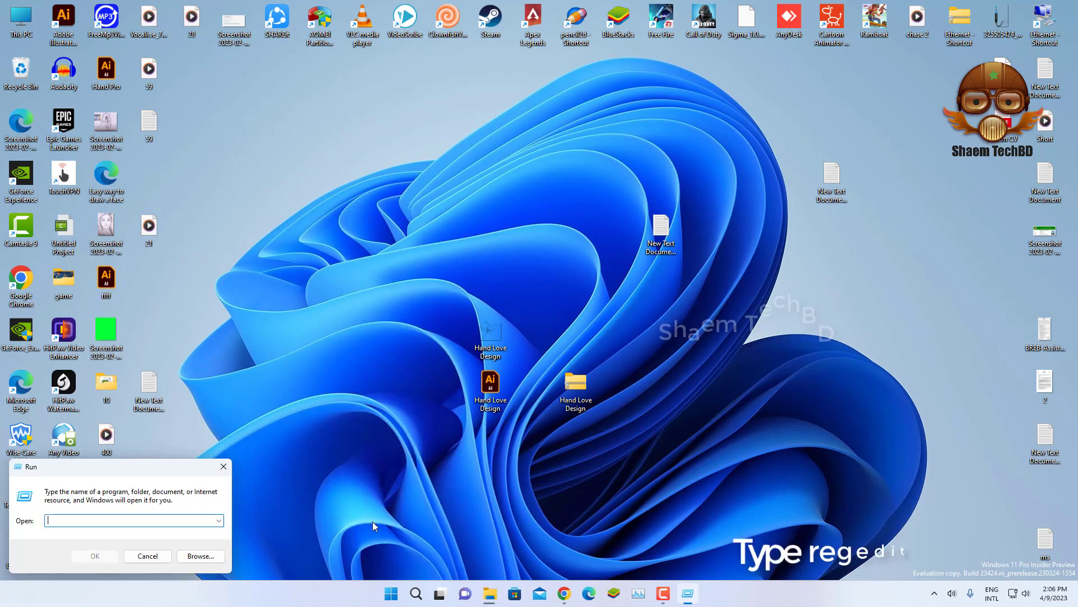
pyautogui.write('regedit')
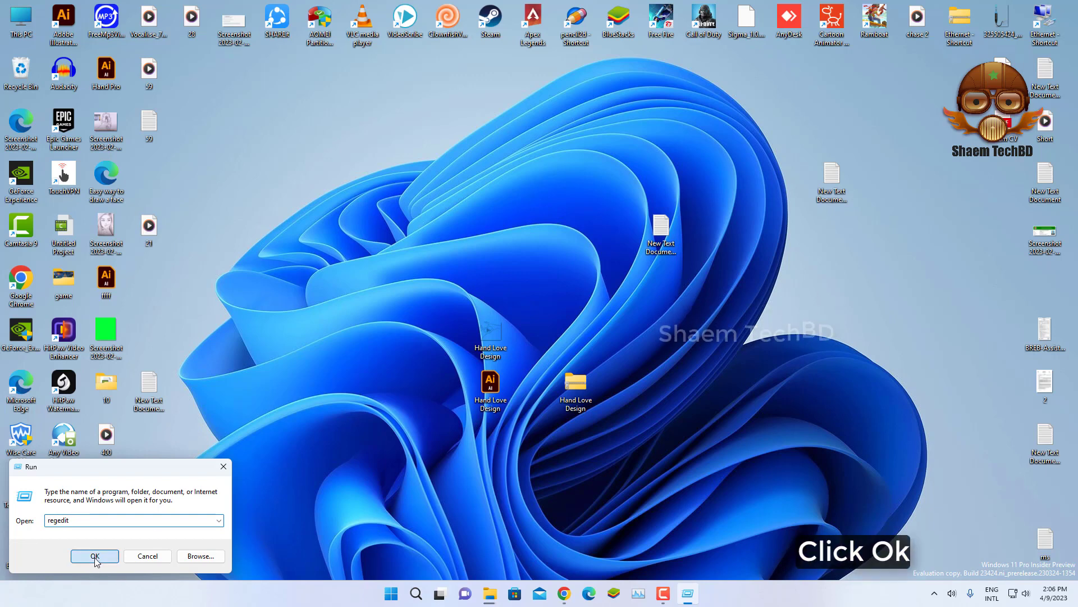
pyautogui.click(95, 556)
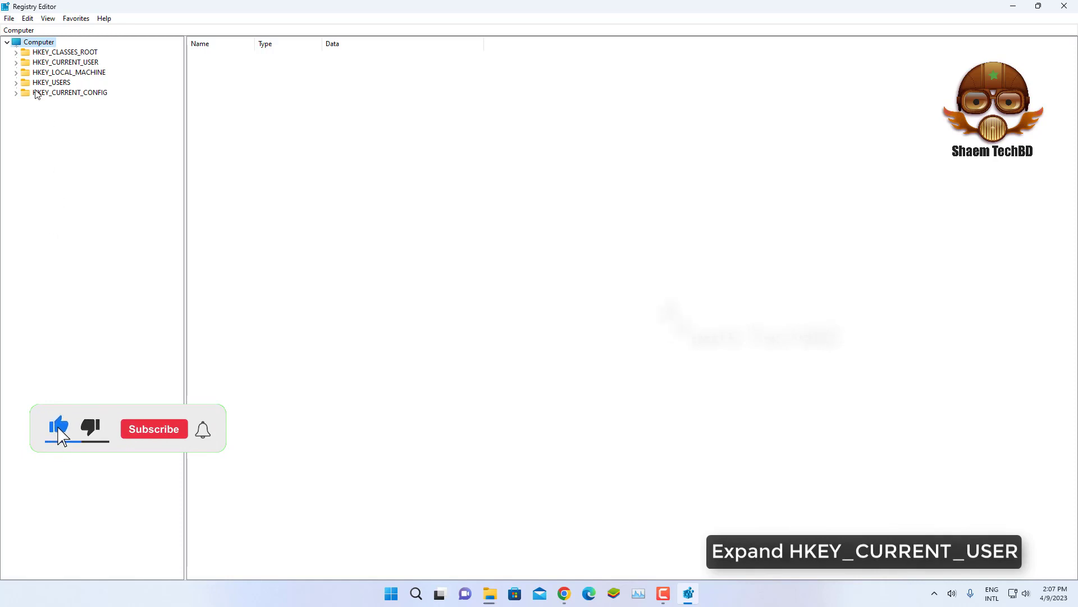
# - Expand HKEY_CURRENT_USER > Software > Microsoft > Office > 16.0 > Common > ExperimentConfigs > ExternalFeatureOverrides
pyautogui.click(15, 62)
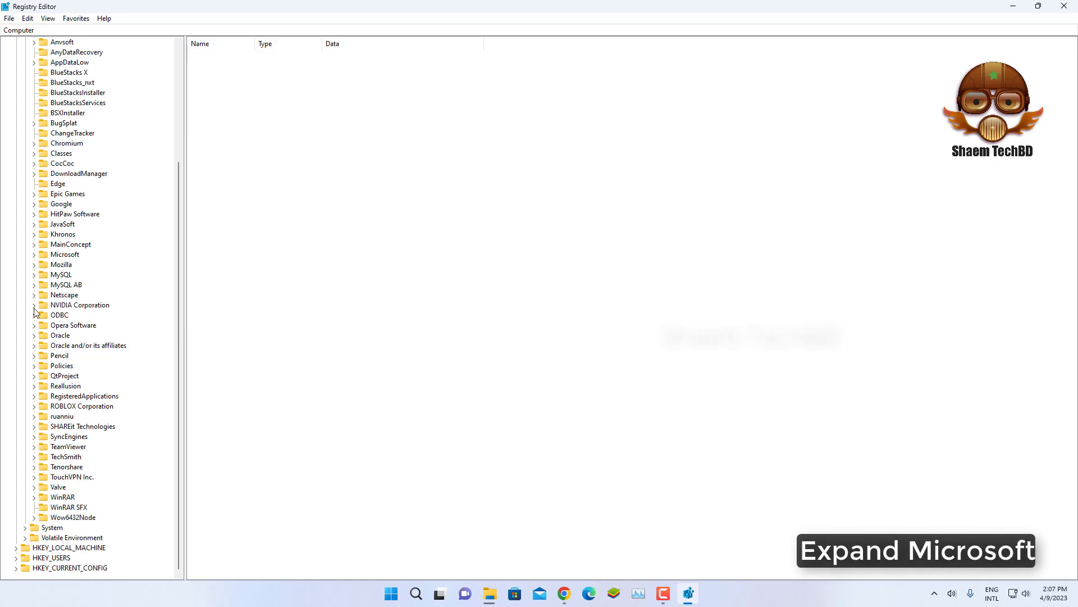
pyautogui.click(33, 254)
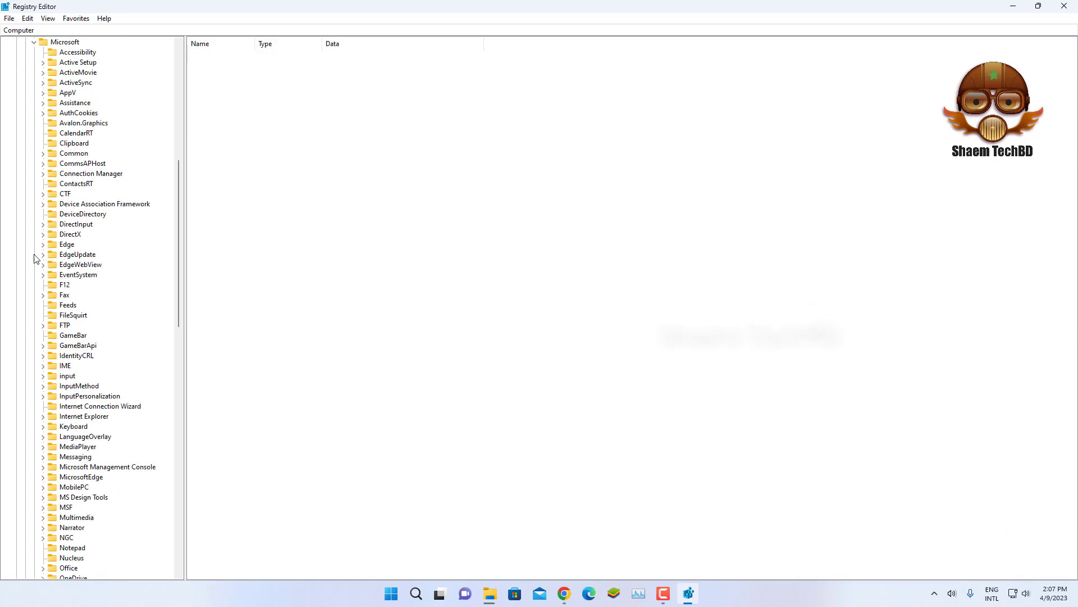
pyautogui.click(42, 214)
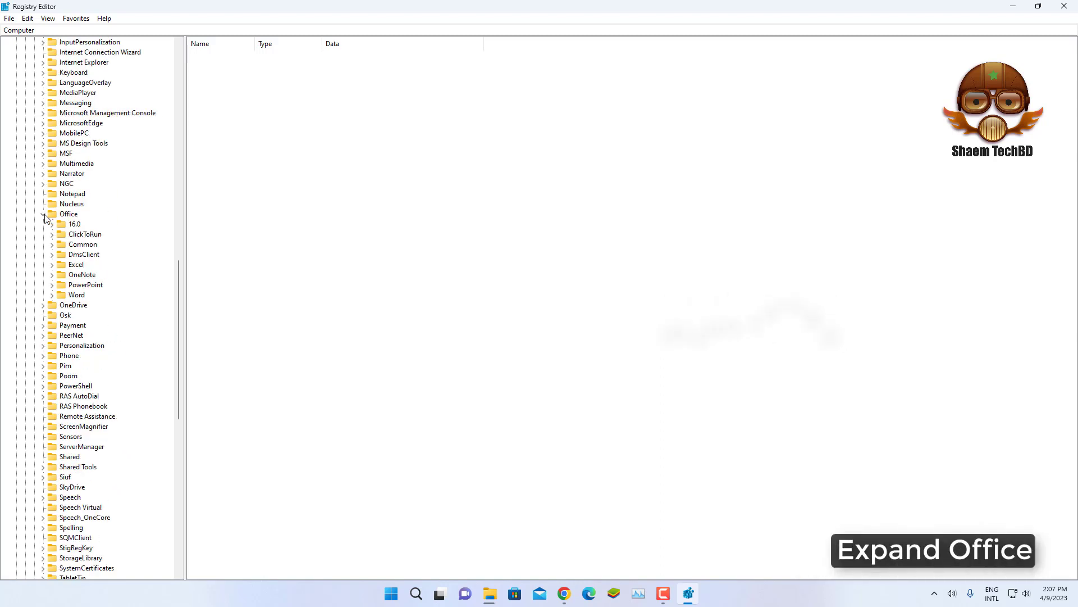
pyautogui.click(44, 214)
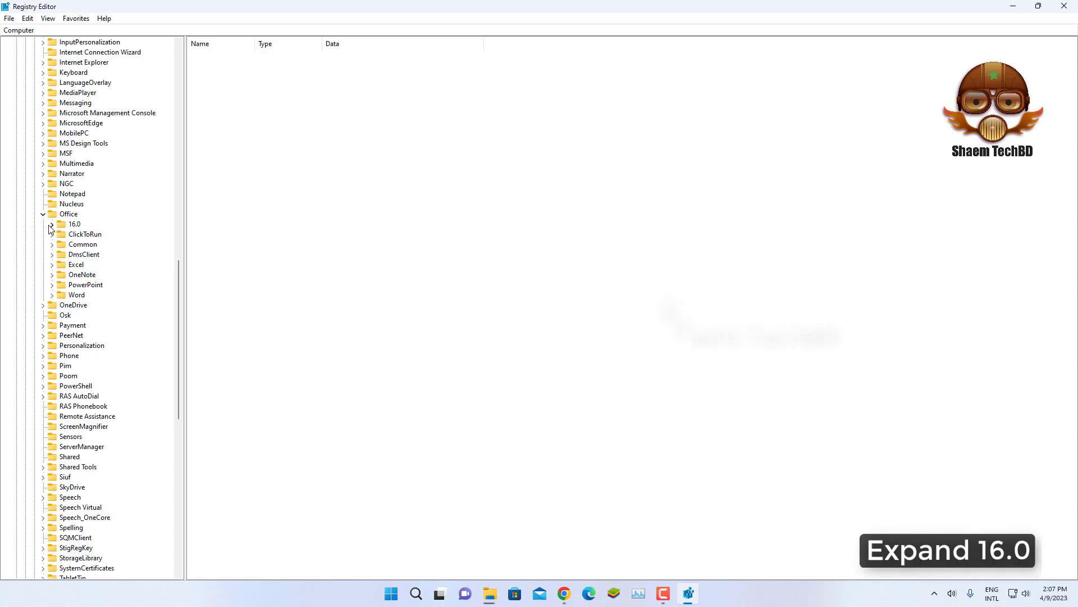
pyautogui.click(53, 228)
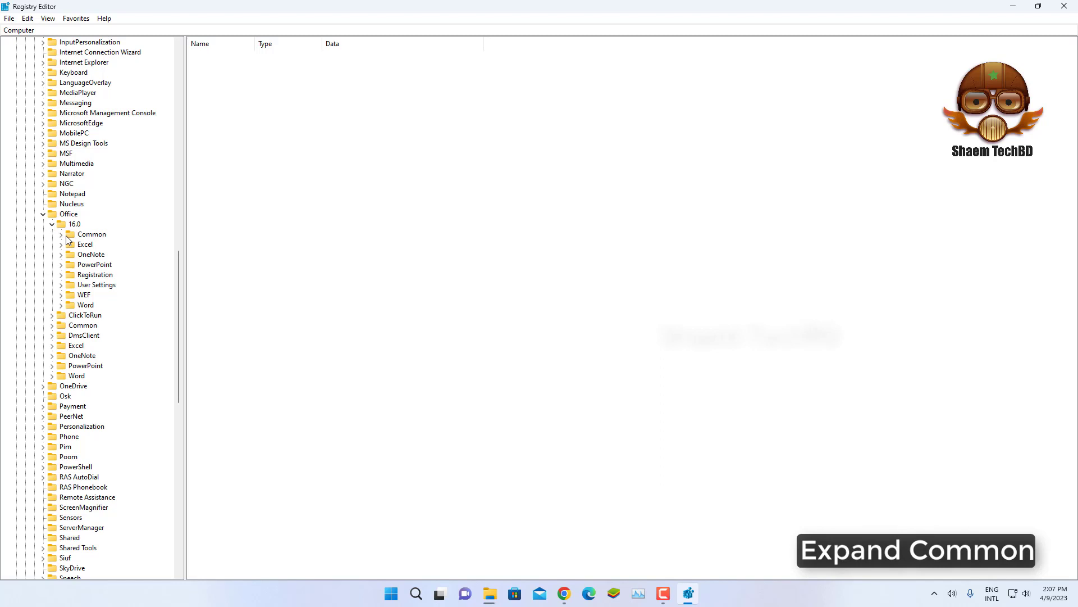
pyautogui.click(60, 234)
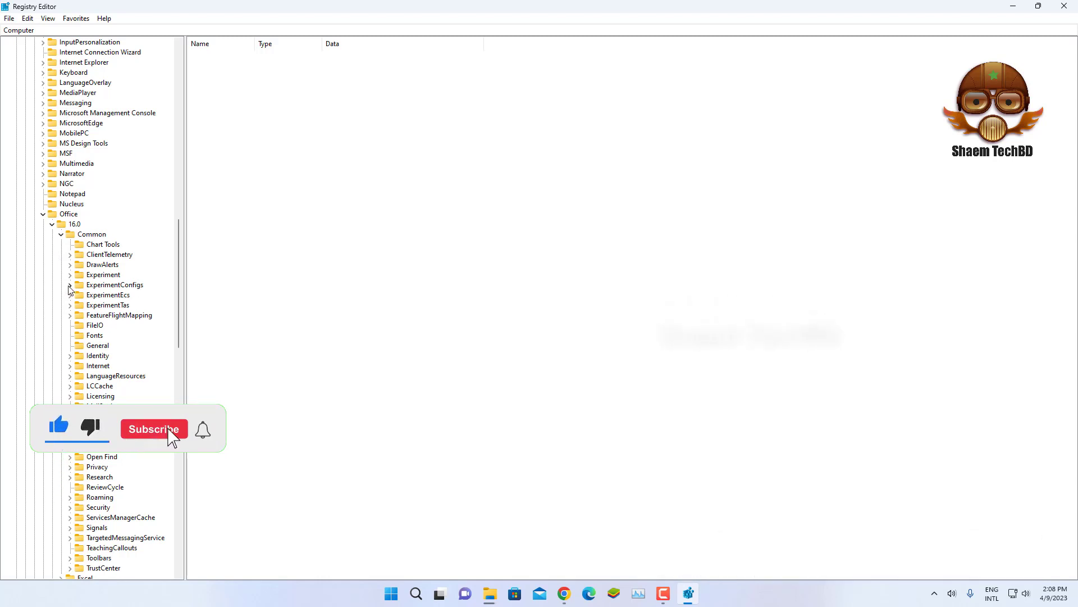
pyautogui.click(69, 284)
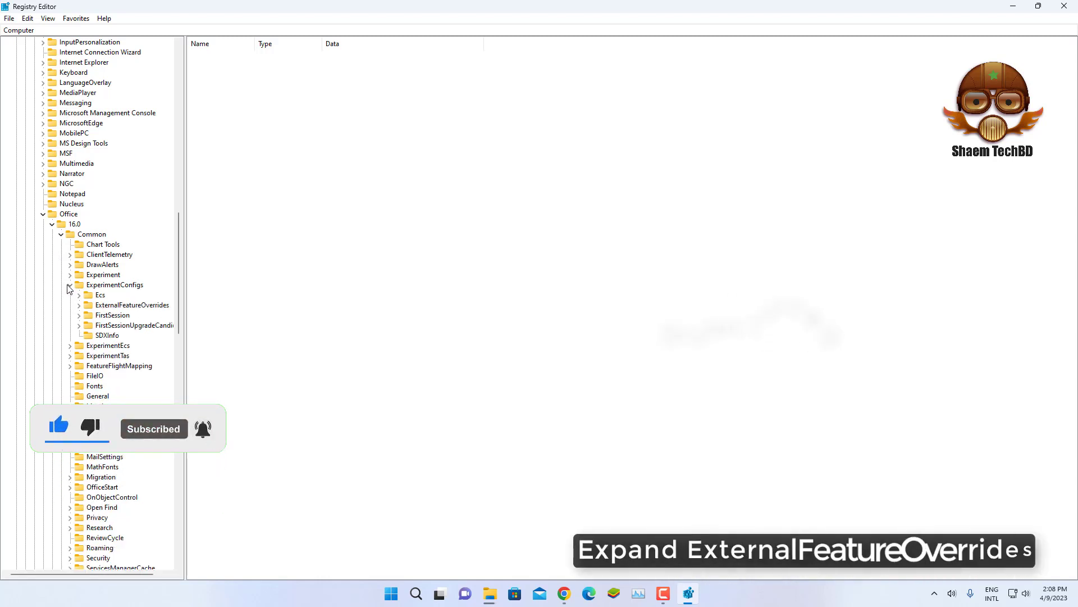
pyautogui.click(70, 284)
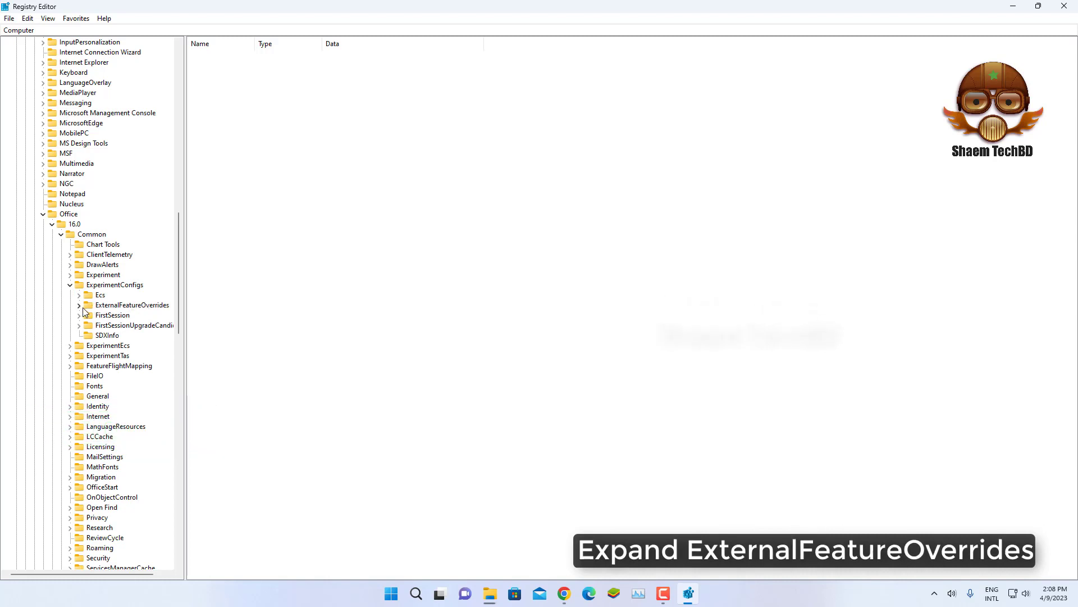
pyautogui.click(80, 305)
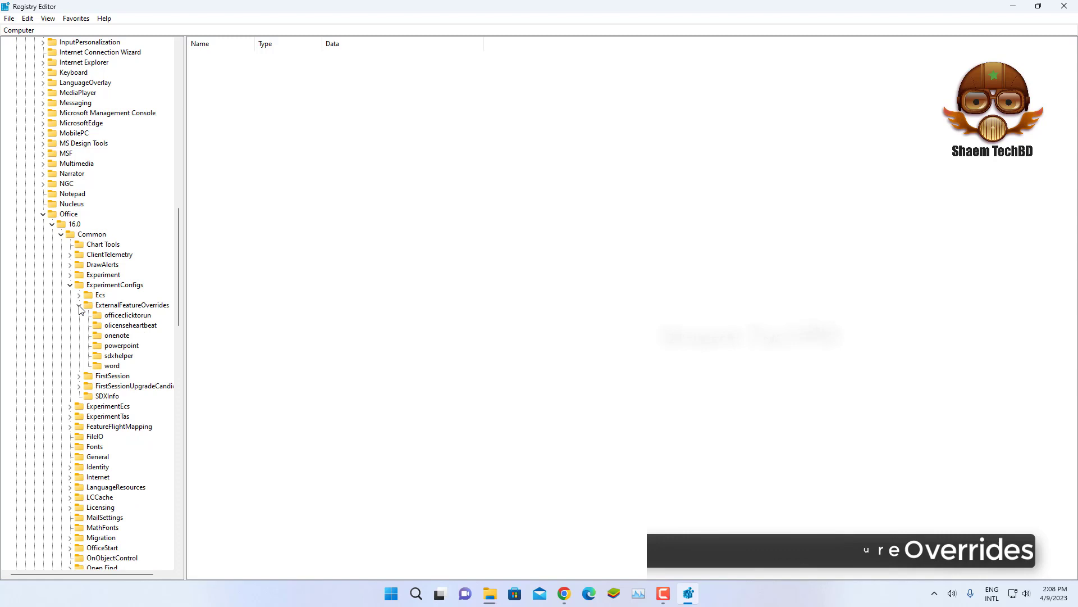
# - Add a new subkey named Excel under ExternalFeatureOverrides
pyautogui.rightClick(132, 305)
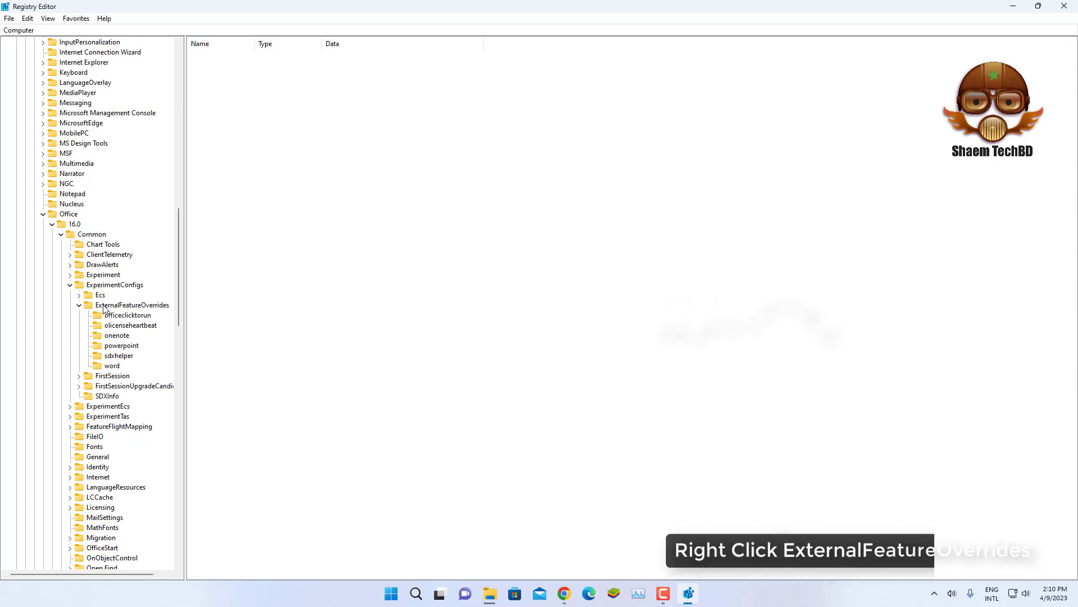
pyautogui.rightClick(133, 304)
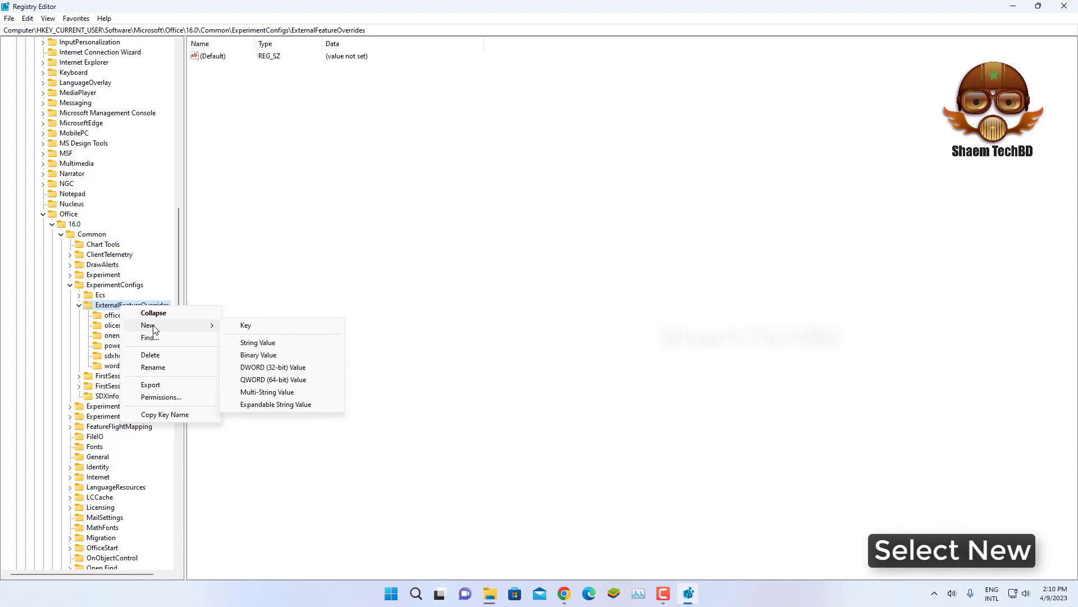
pyautogui.click(246, 325)
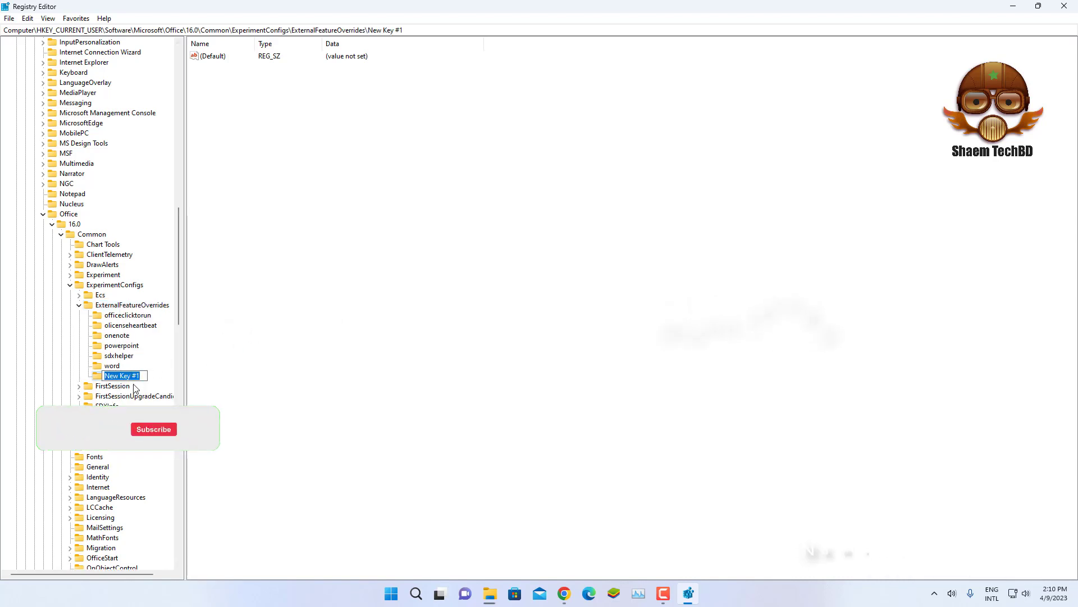
pyautogui.write('Excel')
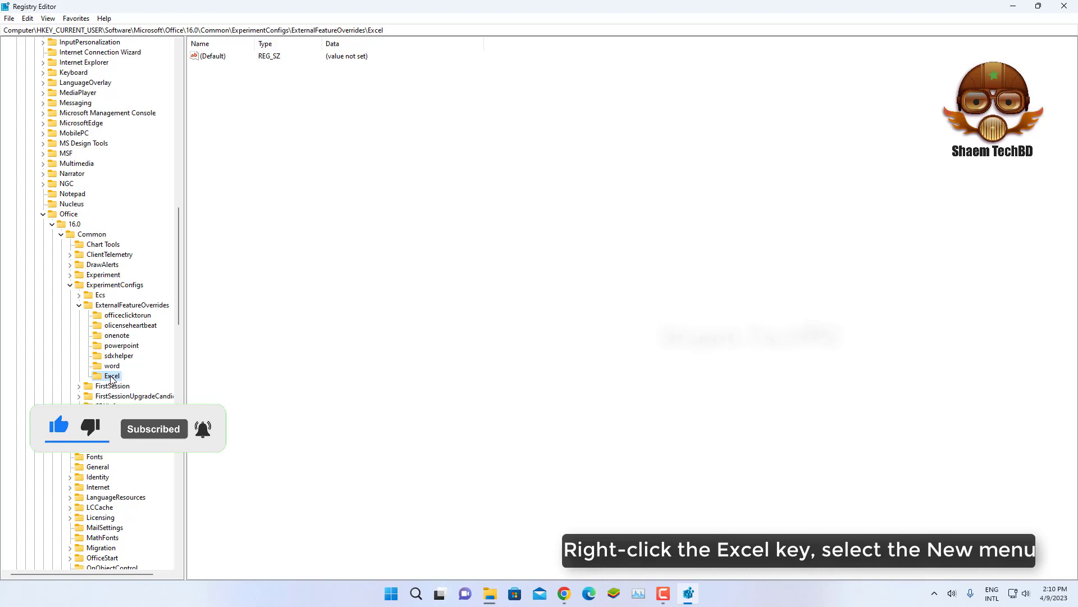
# - Create a string value named Microsoft.Office.Excel.Copilot inside the Excel key
pyautogui.rightClick(111, 376)
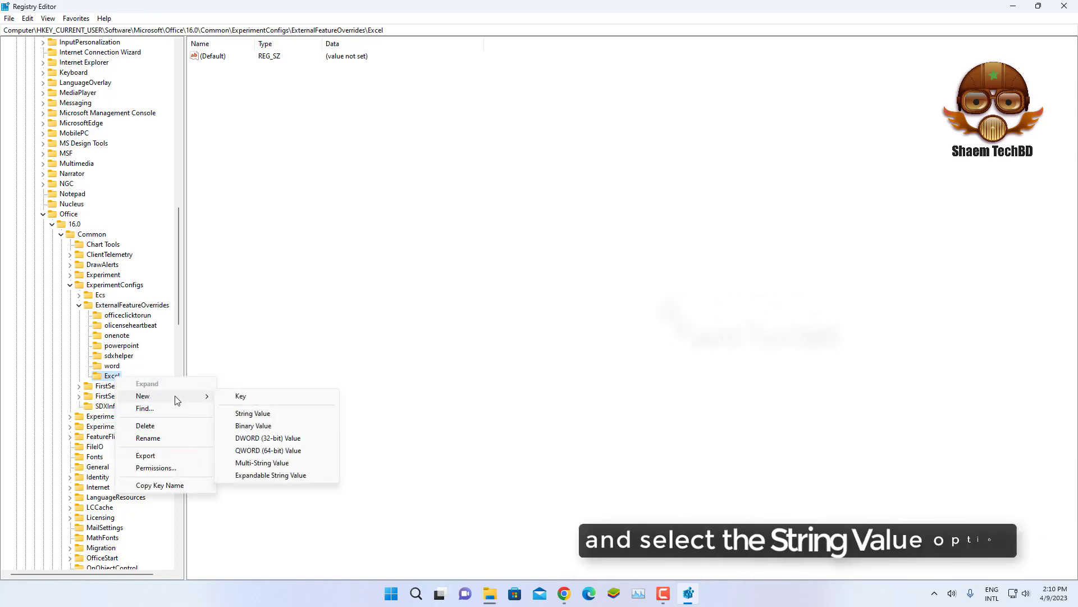
pyautogui.moveTo(253, 413)
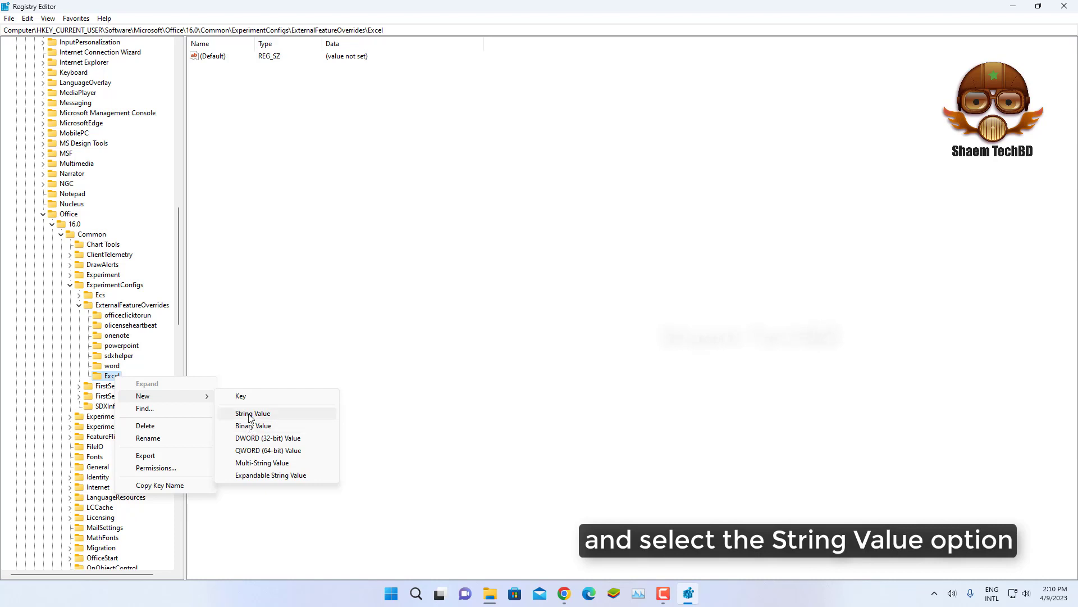
pyautogui.click(252, 413)
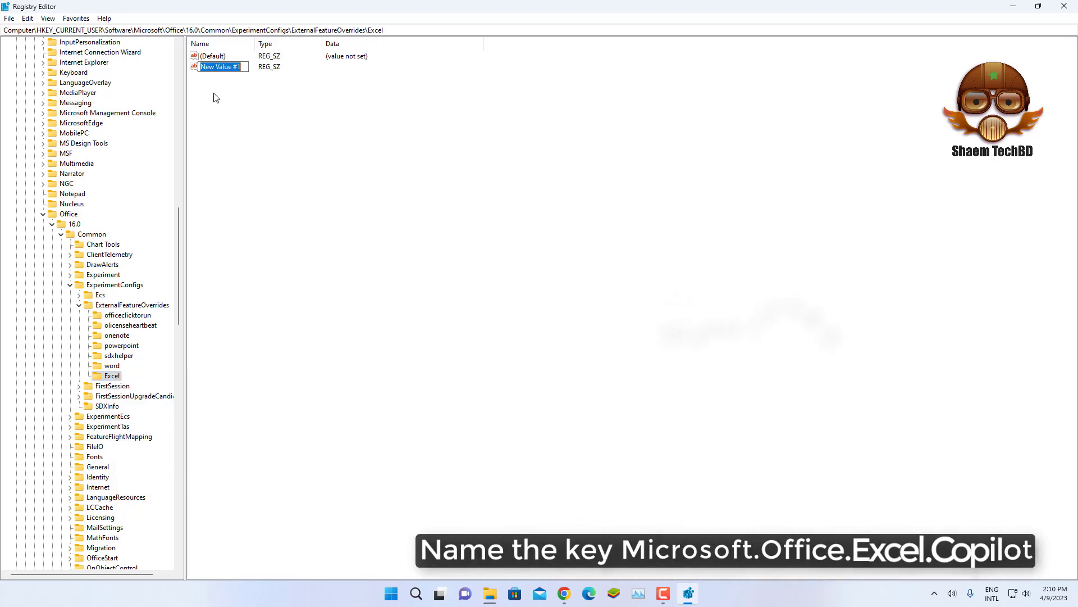
pyautogui.write('Microsoft.Office.Excel.Copilot')
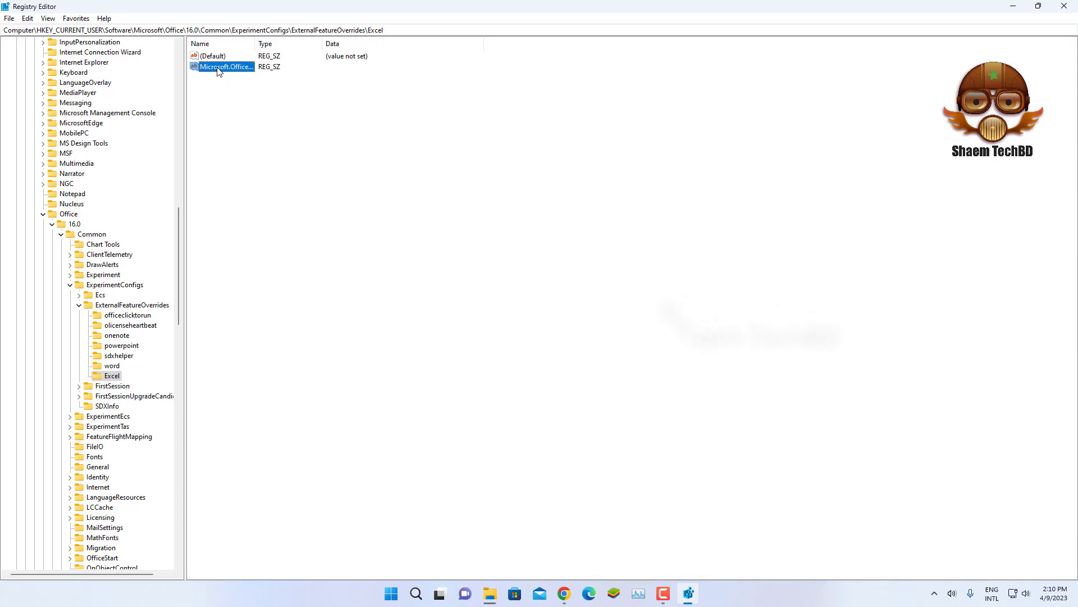
# - Set the Microsoft.Office.Excel.Copilot value data to true and confirm
pyautogui.doubleClick(224, 66)
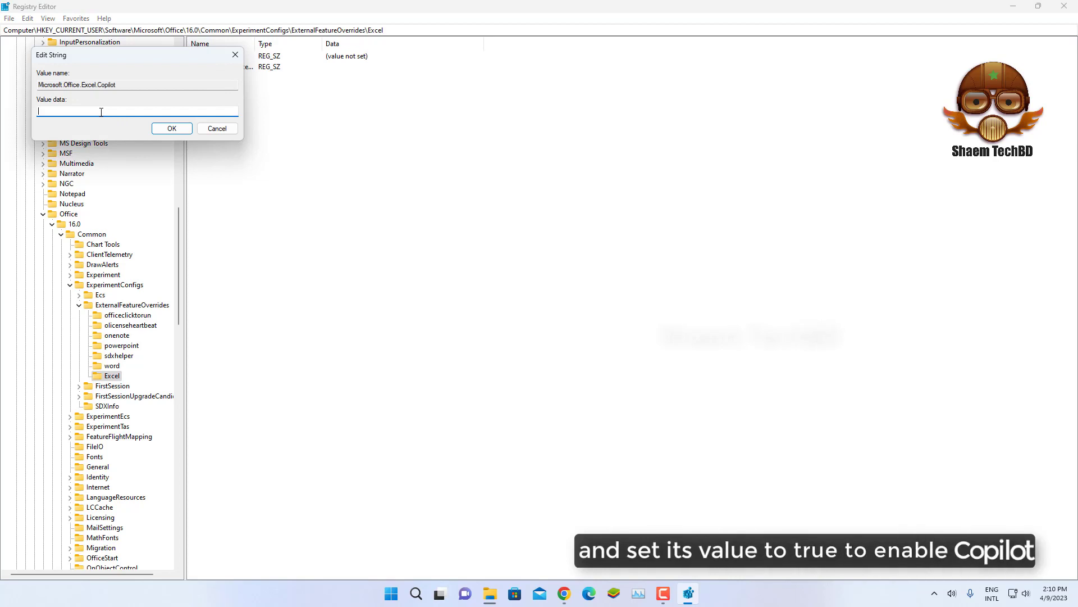
pyautogui.write('true')
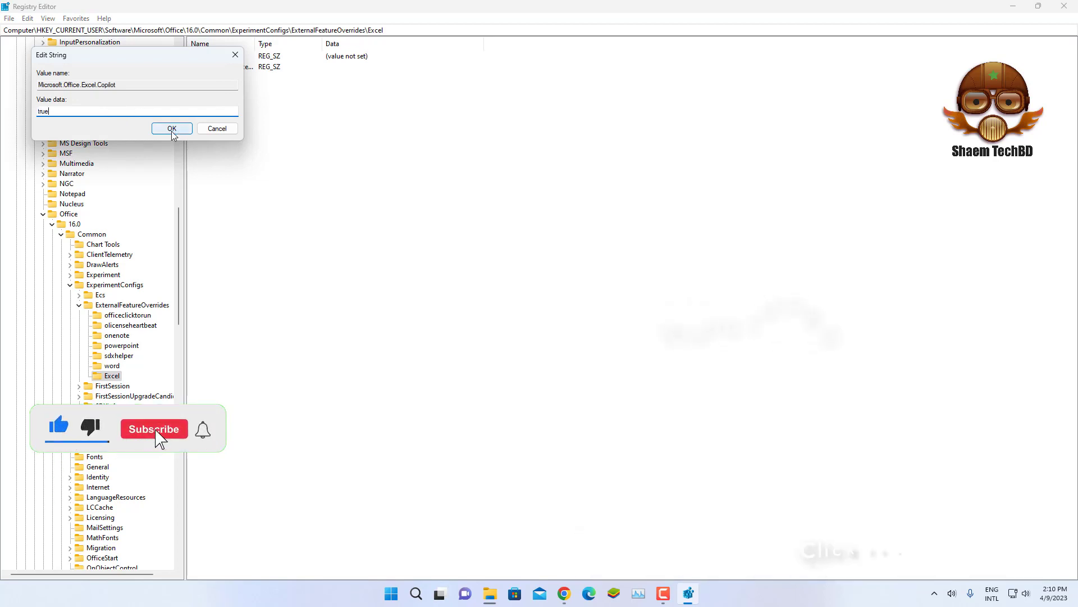
pyautogui.click(171, 128)
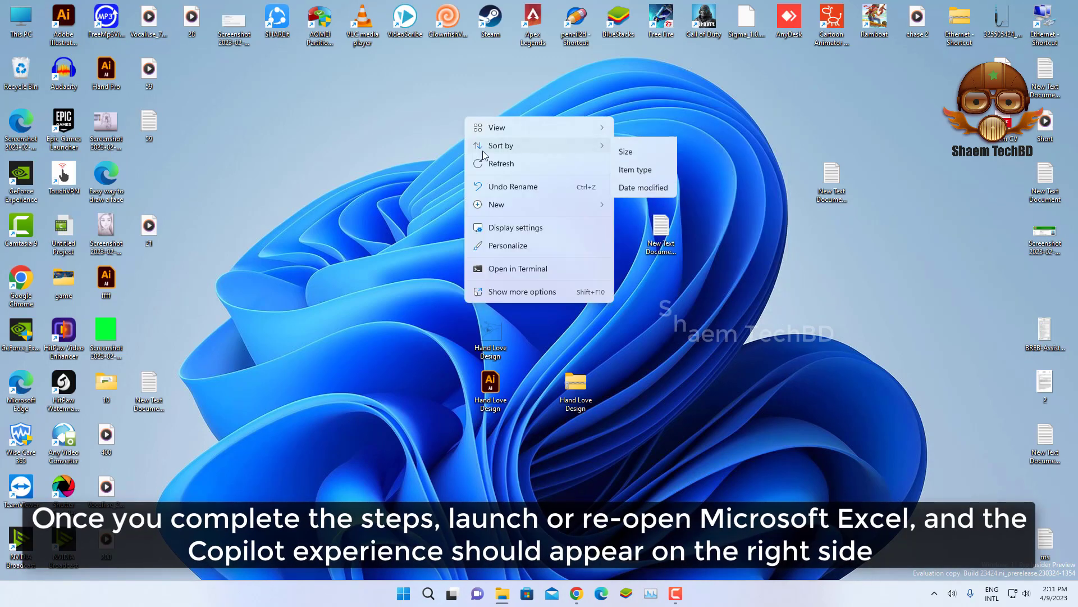
pyautogui.click(443, 151)
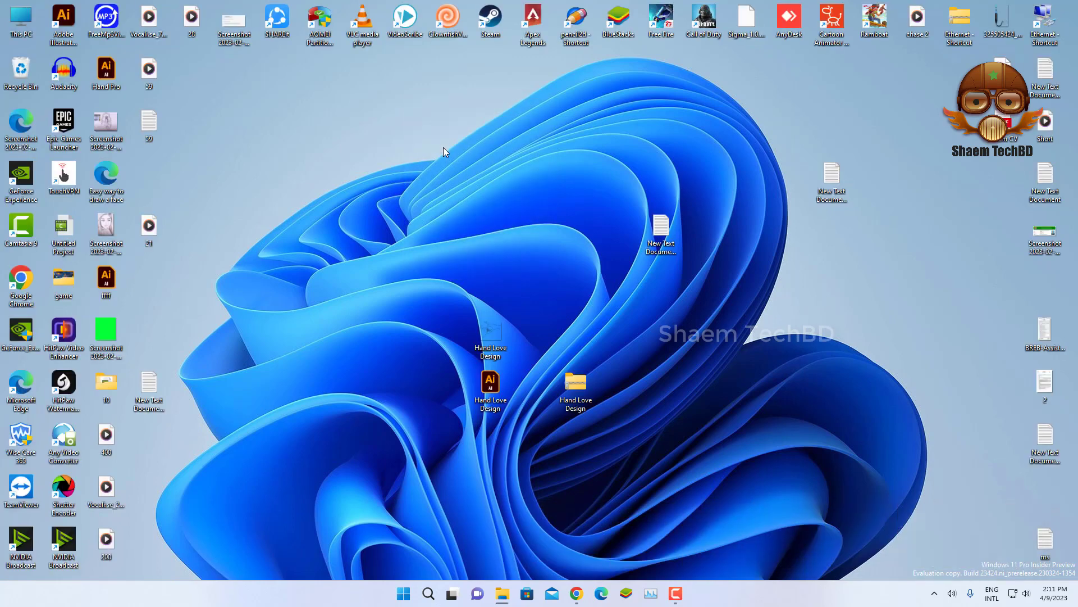